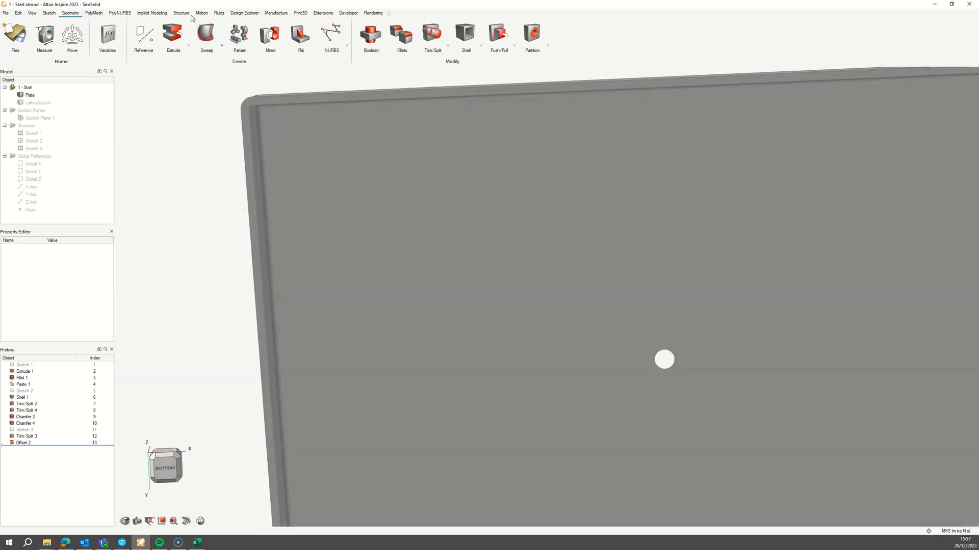
Apply a force at the plate's central hole and run the factor-of-safety analysis
left_click(180, 14)
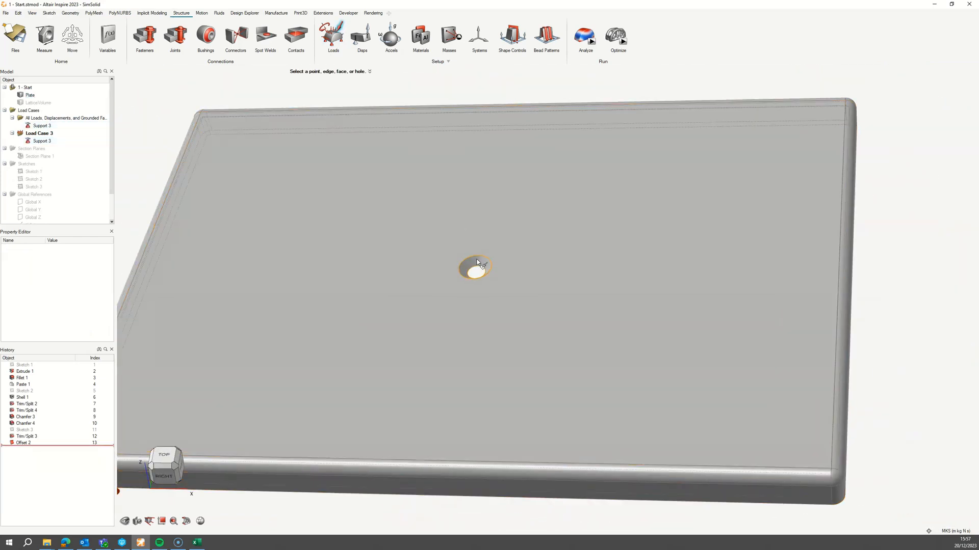
left_click(474, 266)
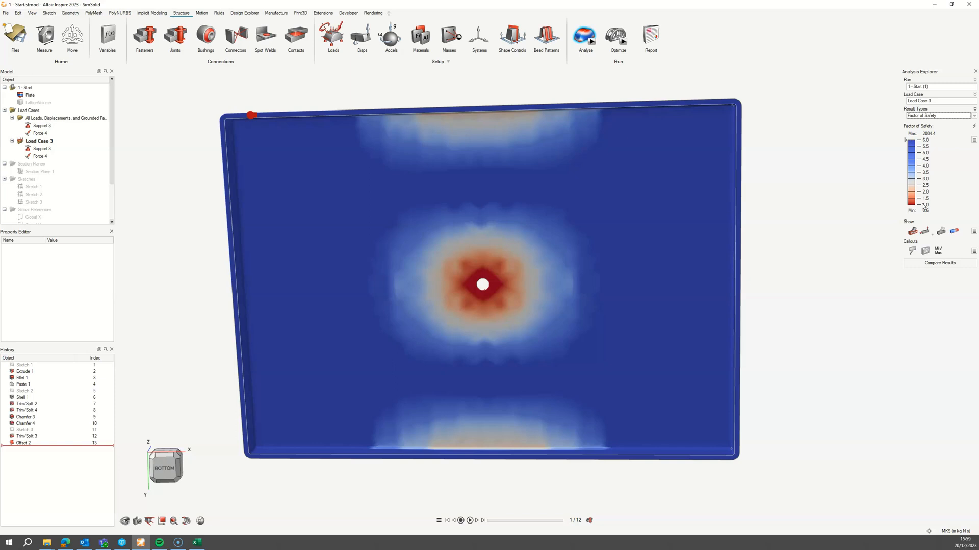
Switch results to von Mises stress and probe stress callouts across the plate
left_click(936, 116)
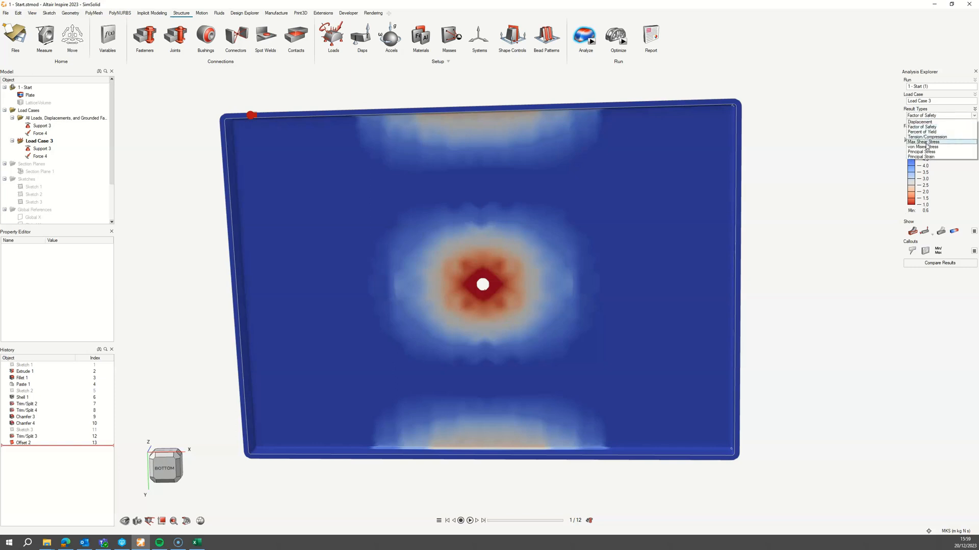
left_click(923, 147)
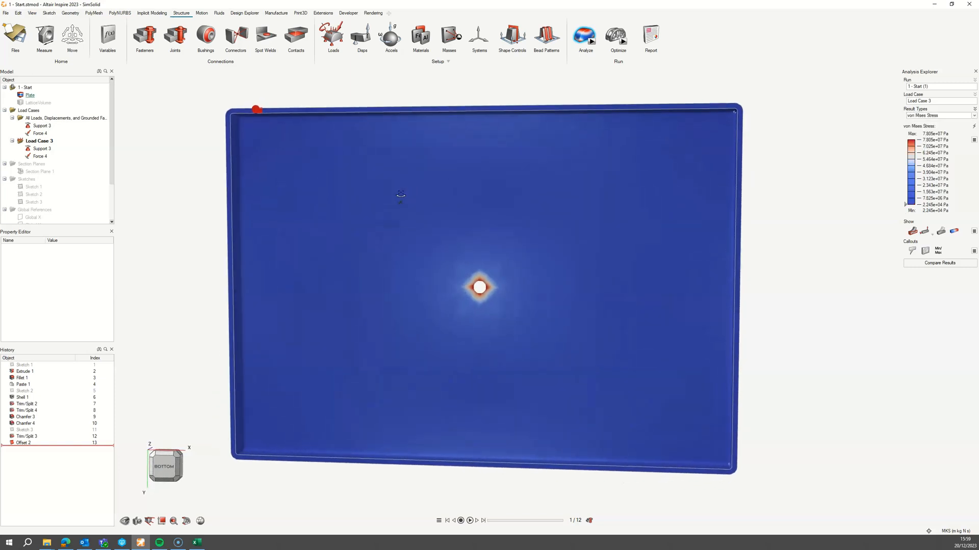
left_click(912, 251)
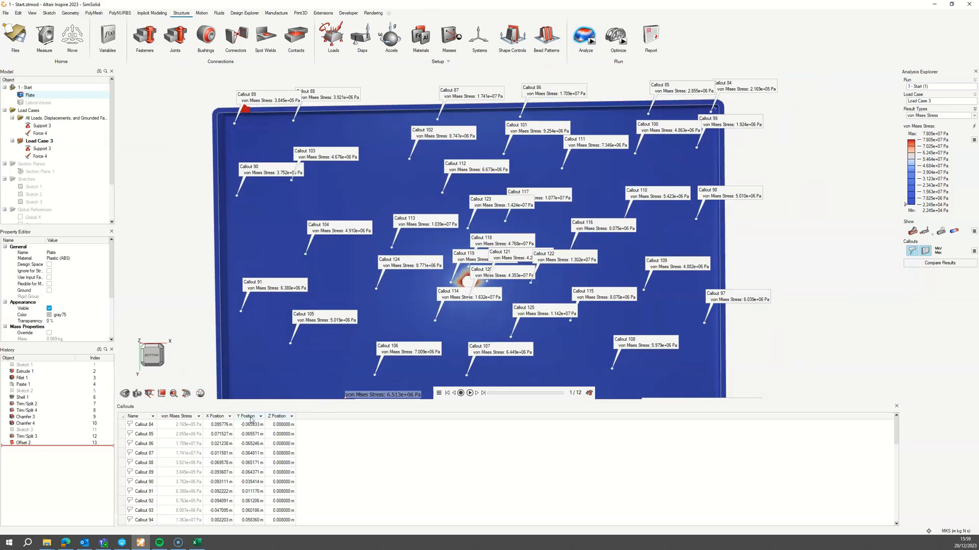
Select all callout stress rows and switch to the Excel spreadsheet
left_click(144, 424)
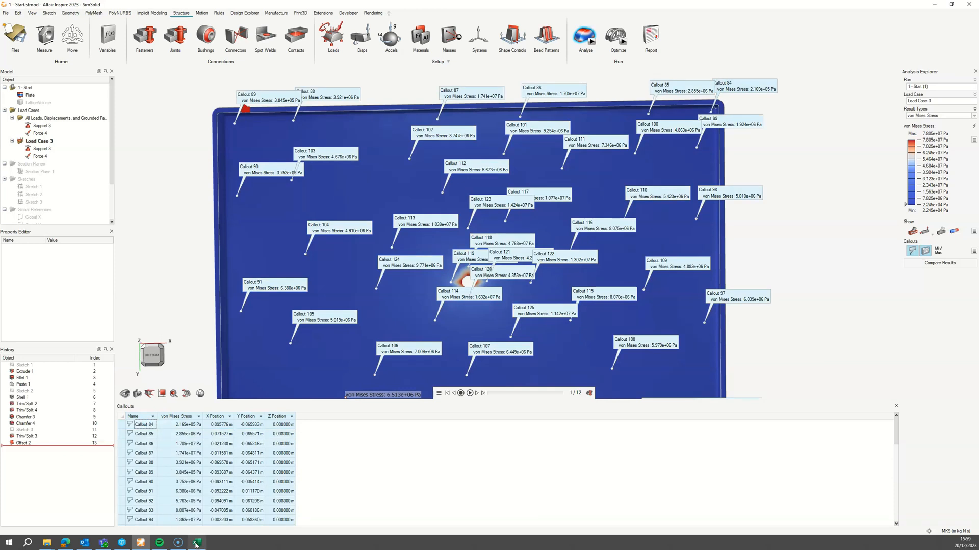
left_click(196, 542)
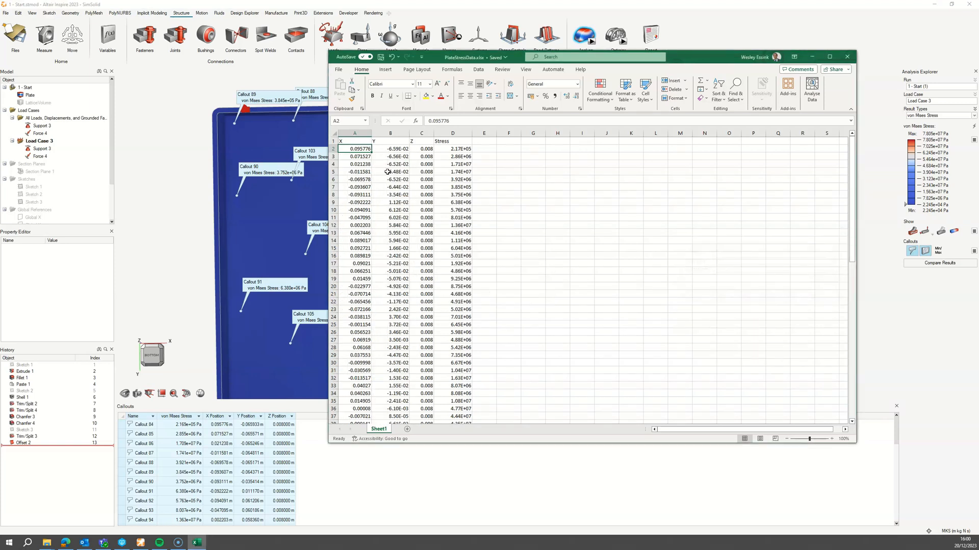
Check a Y coordinate value in the pasted PlateStressData columns
left_click(389, 171)
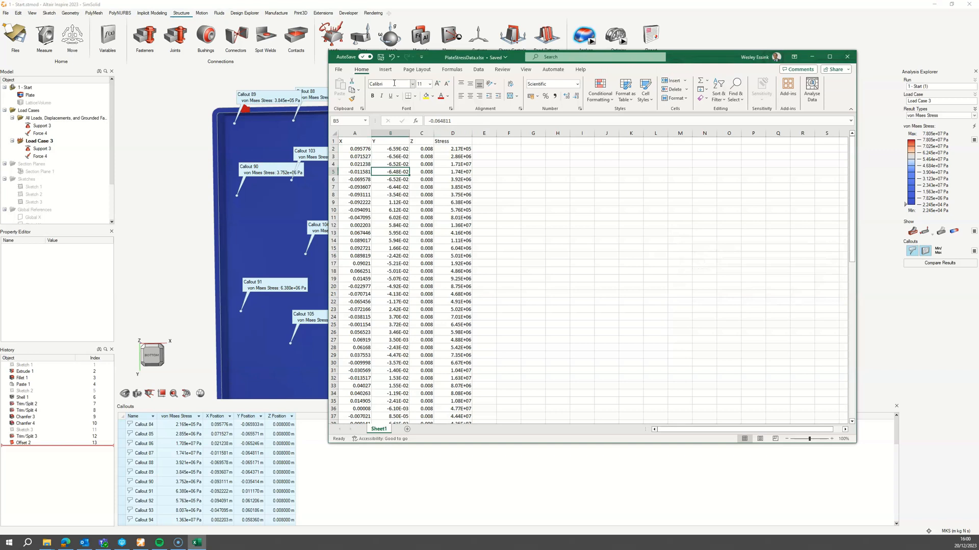
mouse_move(387, 204)
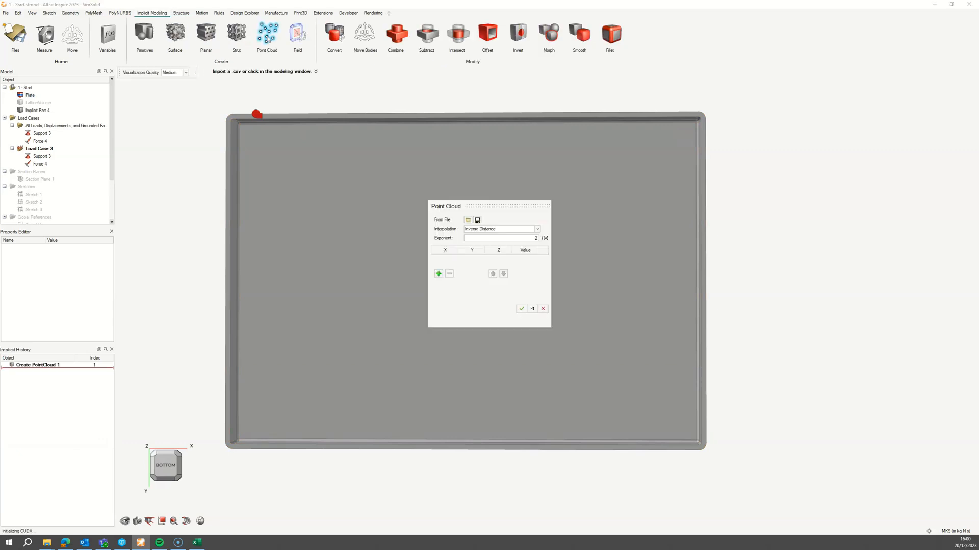
Import 5 - PlatePointCloudData.csv as a point cloud and start a planar lattice
left_click(468, 220)
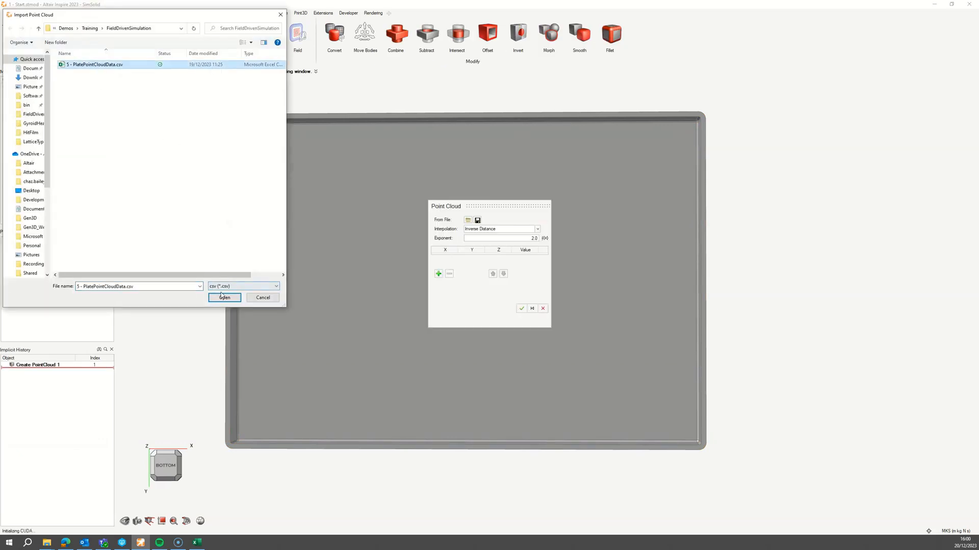
left_click(223, 296)
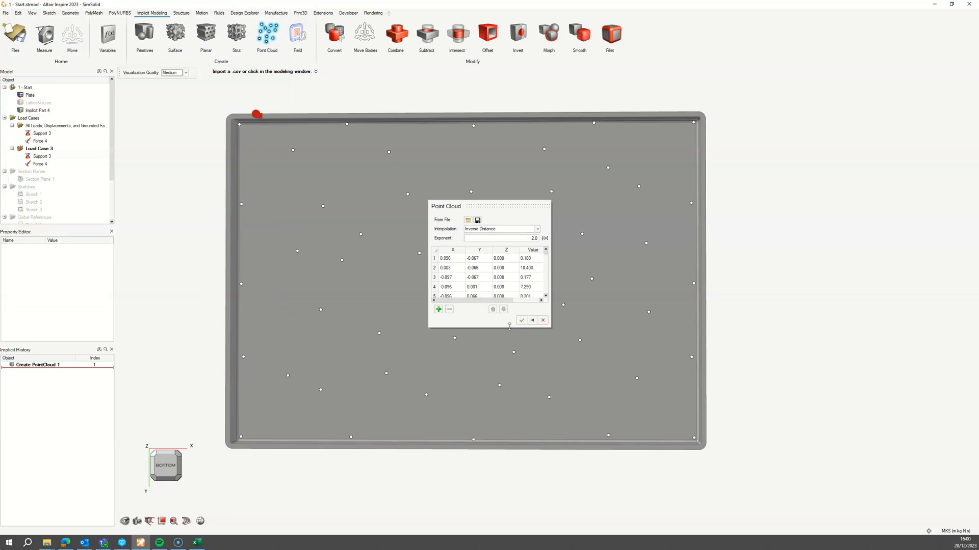
left_click(521, 320)
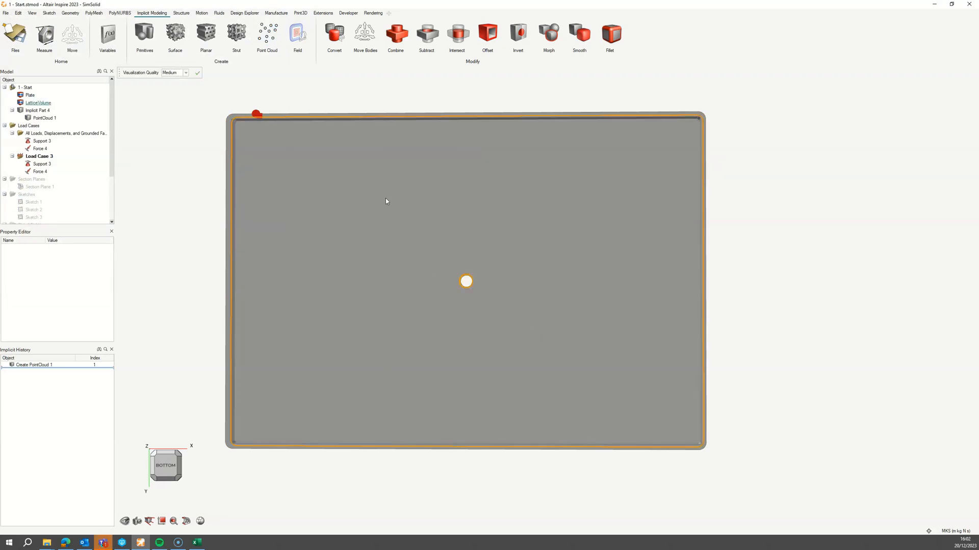
left_click(206, 34)
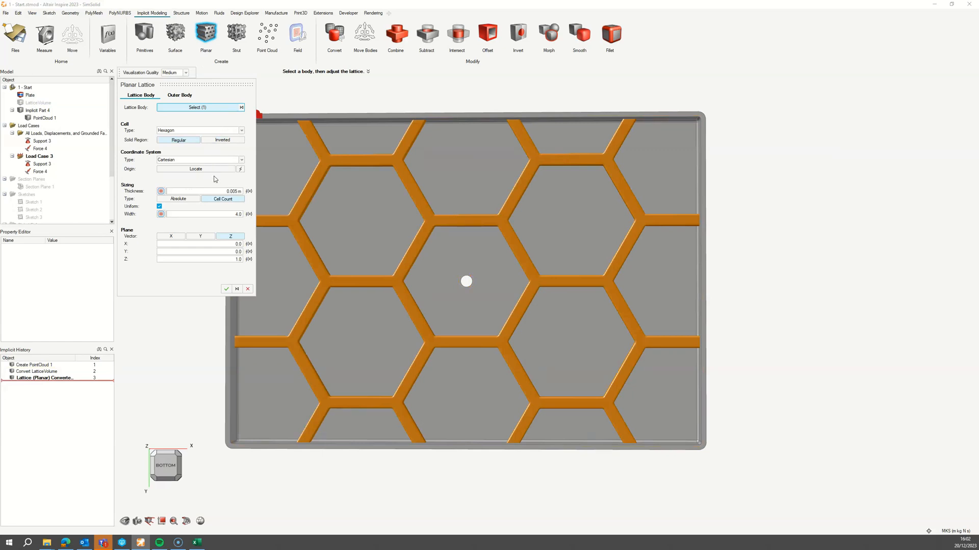
Set the planar lattice to Diamond cells of width 25 and start a new thickness field
left_click(200, 129)
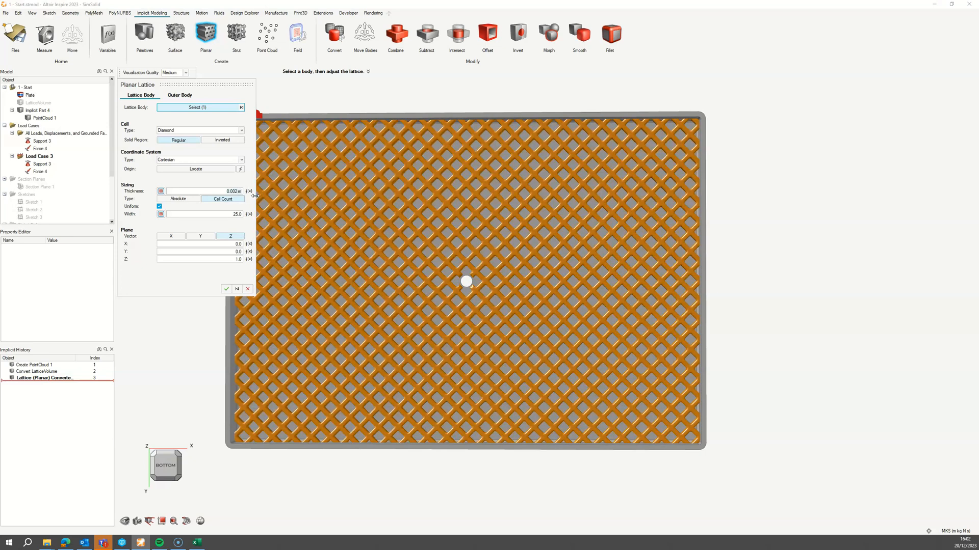
mouse_move(188, 183)
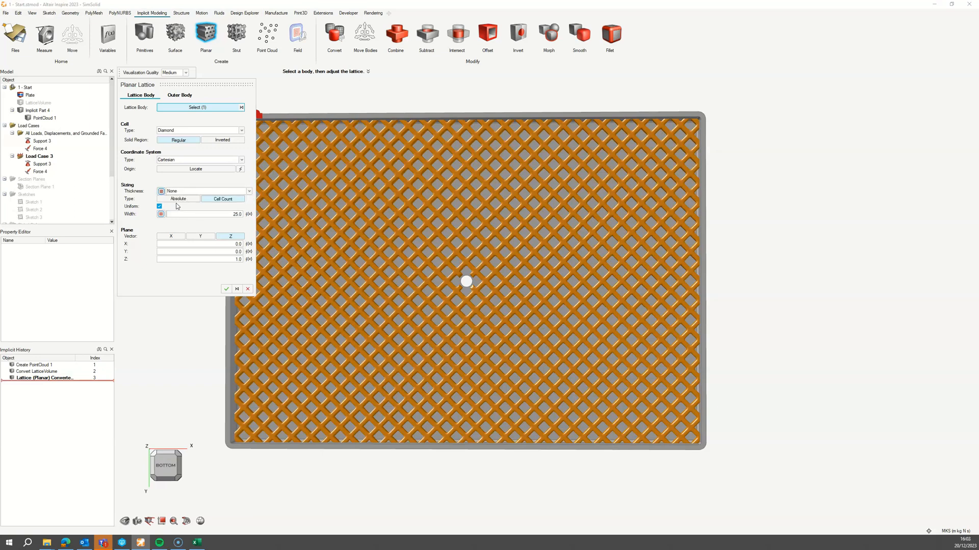
left_click(297, 35)
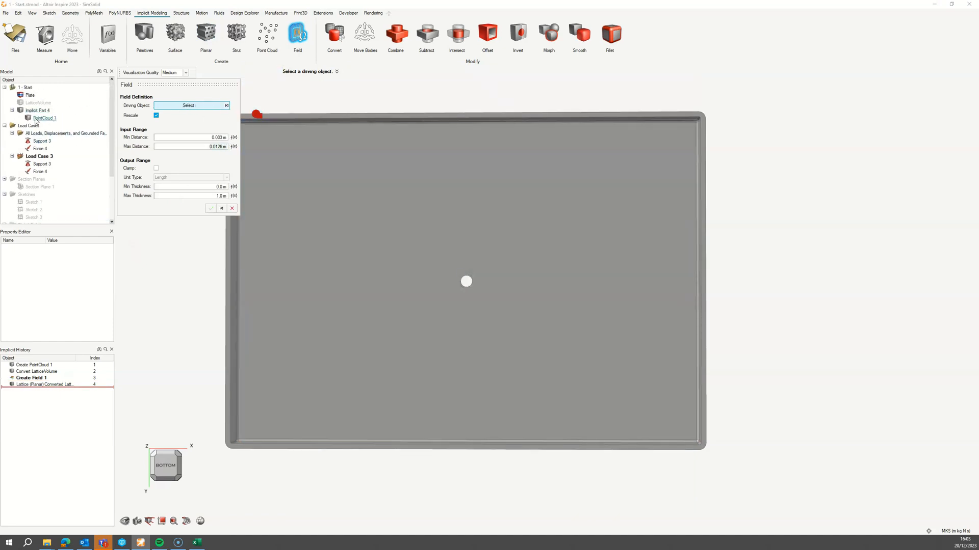
Drive the field from PointCloud 1 with a minimum thickness of 0.001
left_click(43, 119)
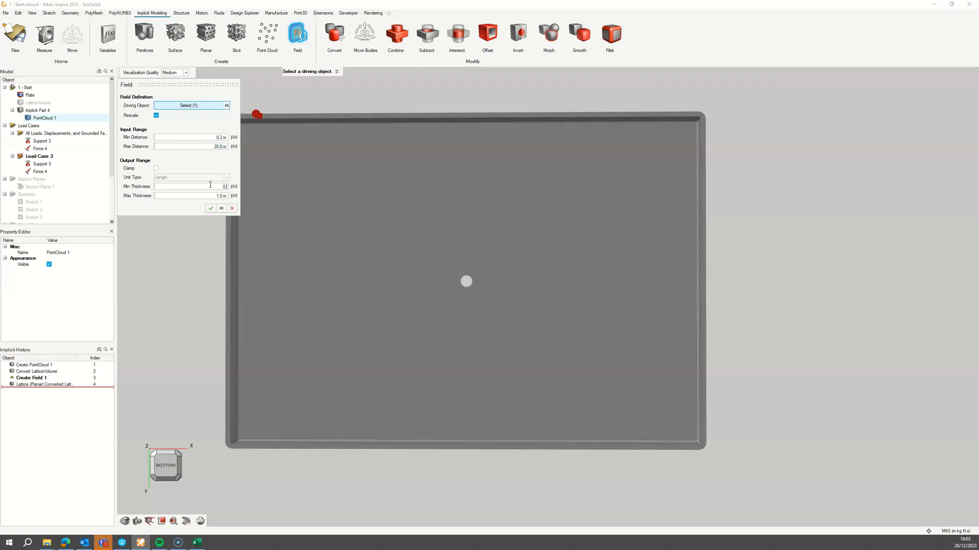
type("0.001")
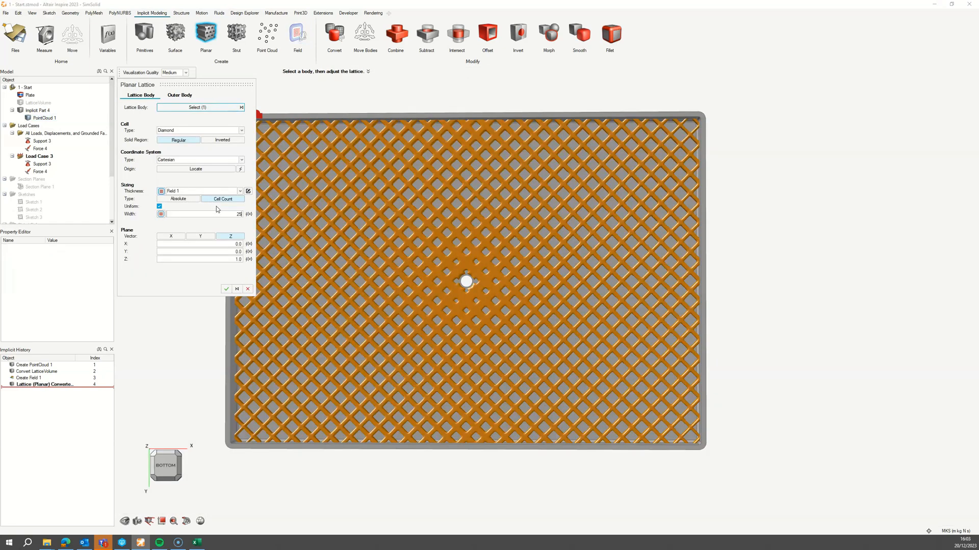
Change the lattice cells to Hexagon and confirm the field-driven lattice
left_click(199, 130)
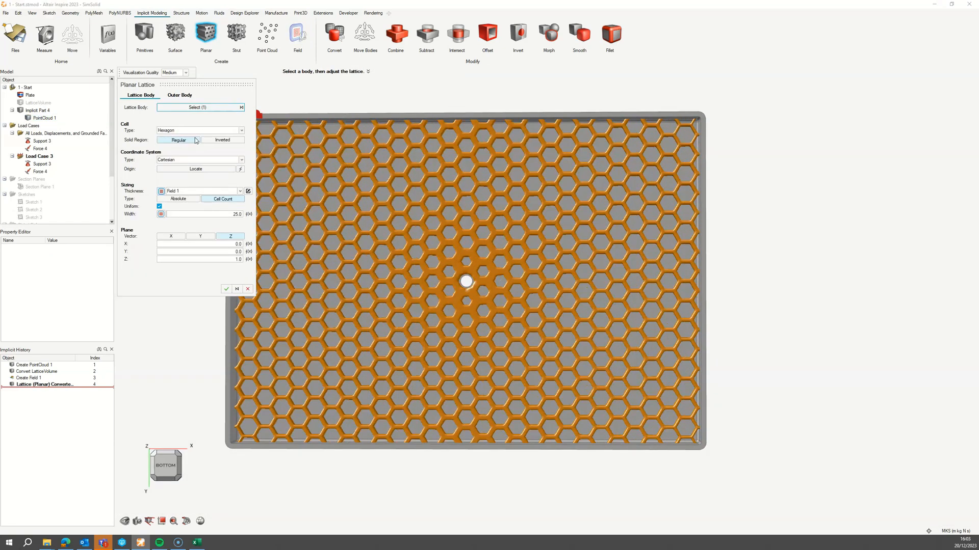
left_click(226, 288)
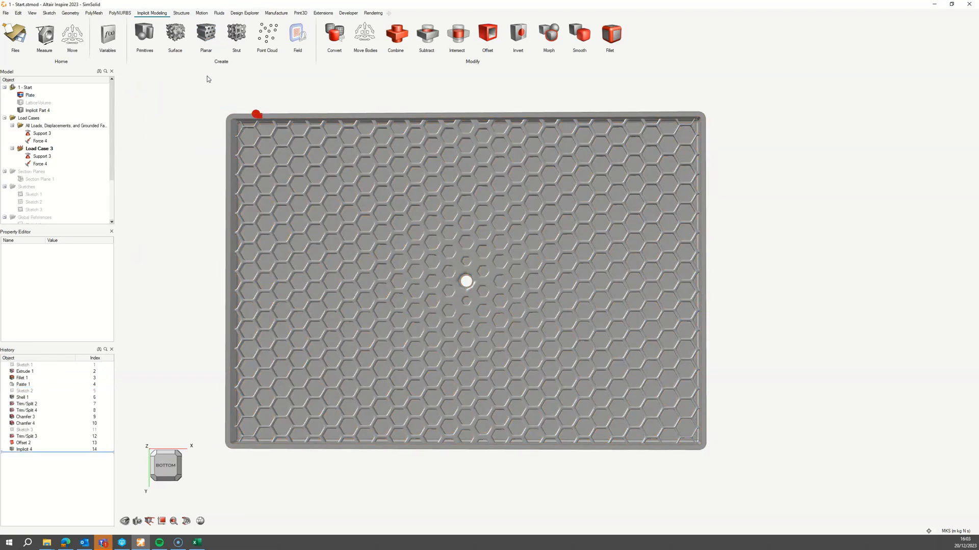
left_click(71, 12)
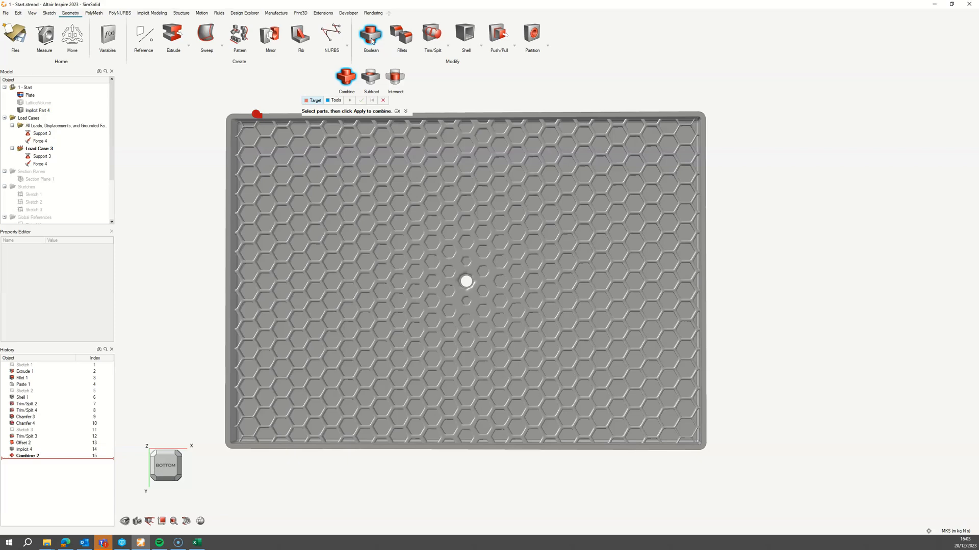
Combine the plate (target) with the lattice ribs into one part
left_click(335, 100)
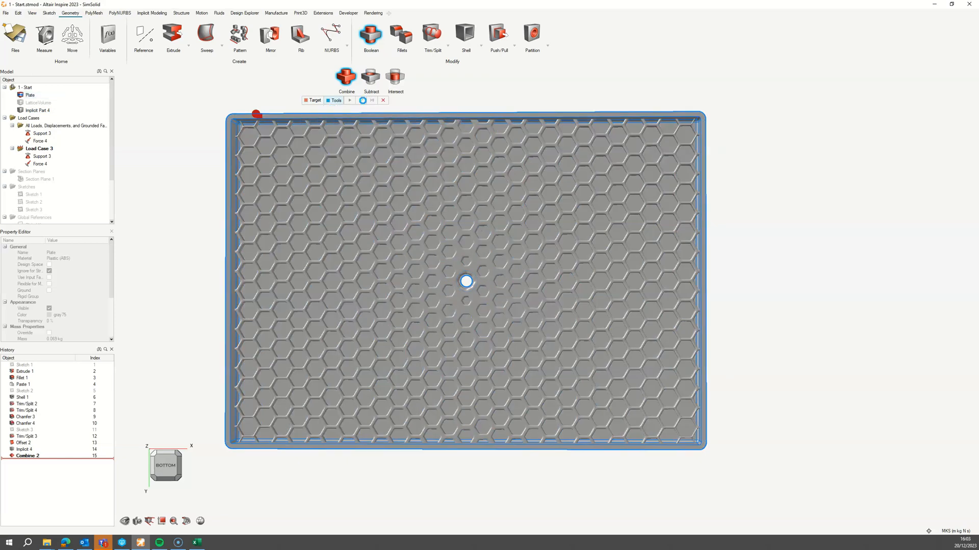
left_click(181, 13)
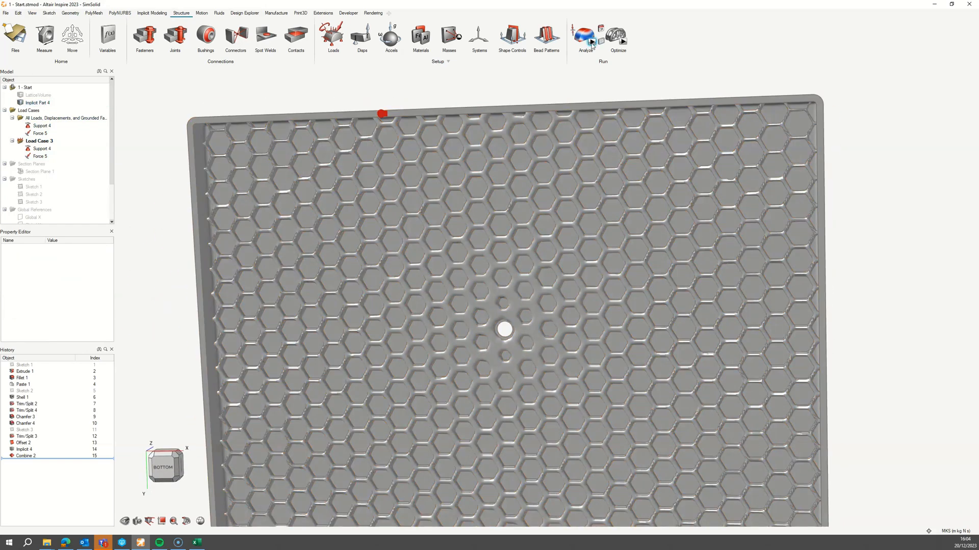
Run the analysis on the combined hexagon-lattice plate
left_click(584, 36)
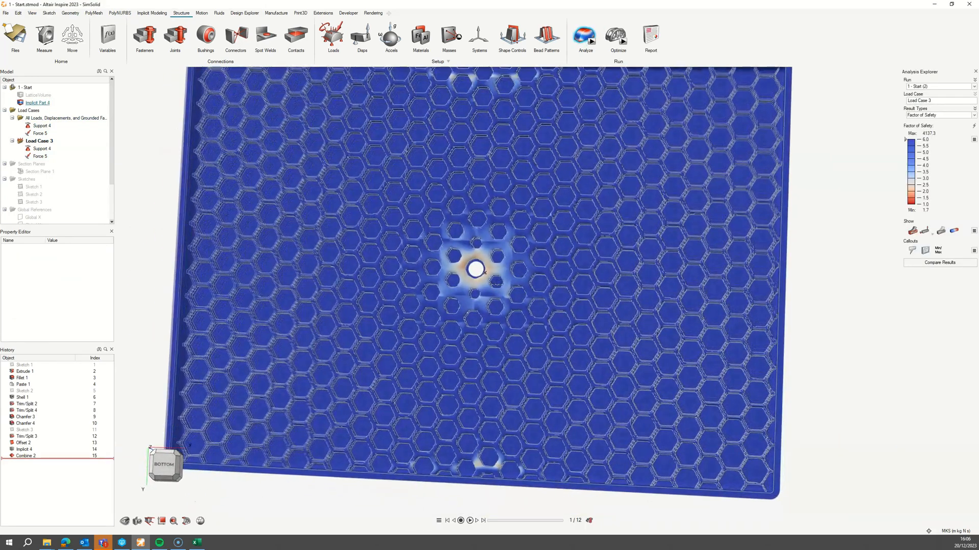